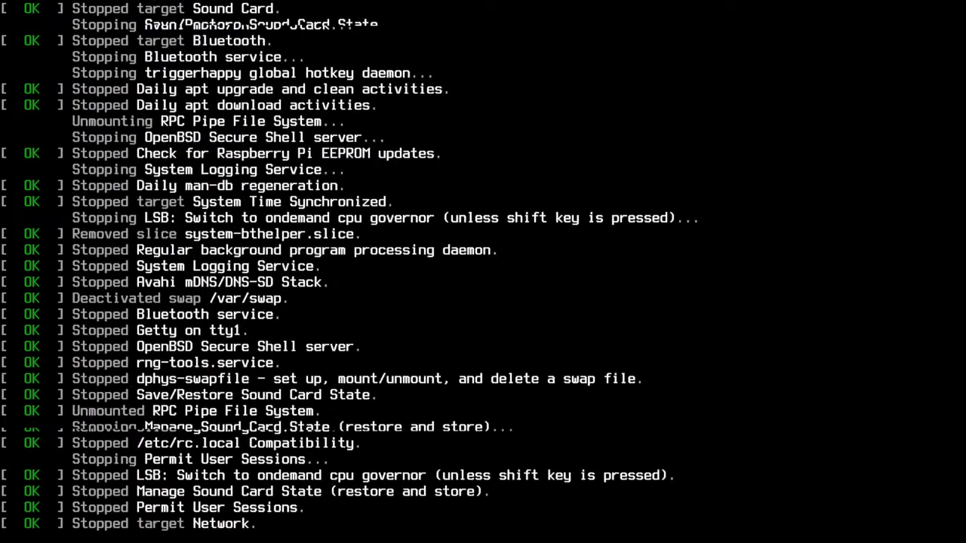
Watch the shutdown messages until the Pi powers off, ready to move the card to the Mac
scroll("down", 3)
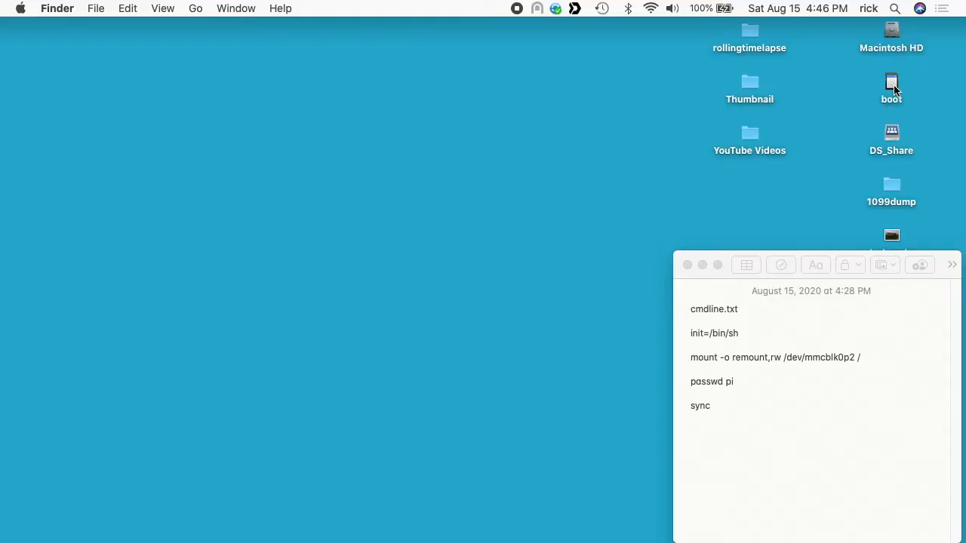
On the boot card, duplicate cmdline.txt as cmdline_orig.txt and bring cmdline.txt up in TextEdit
double_click(891, 83)
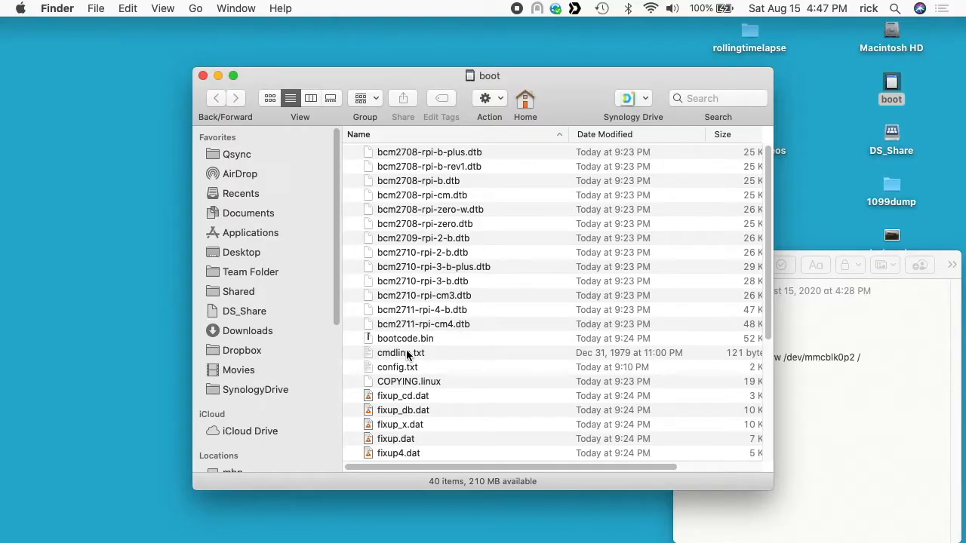
left_click(402, 353)
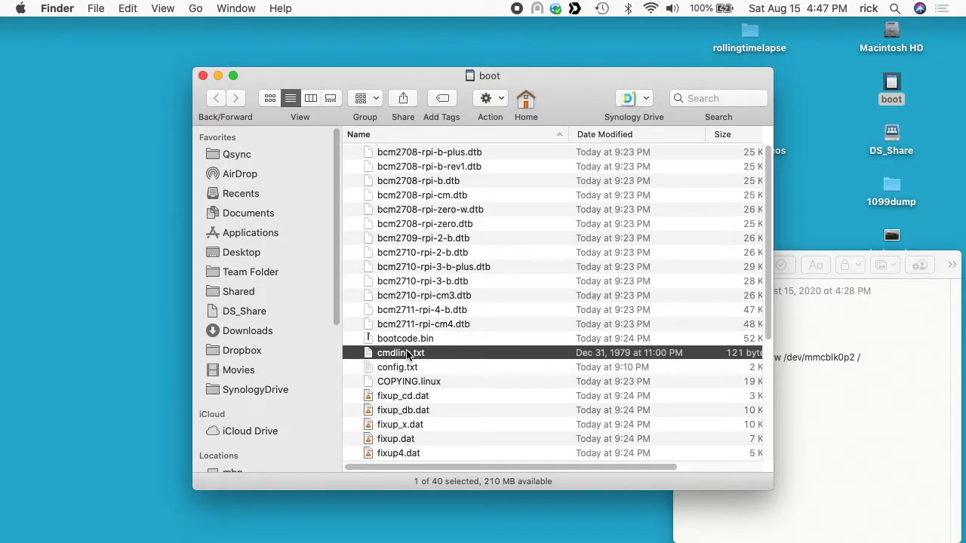
right_click(401, 353)
type("cmdline_orig.txt")
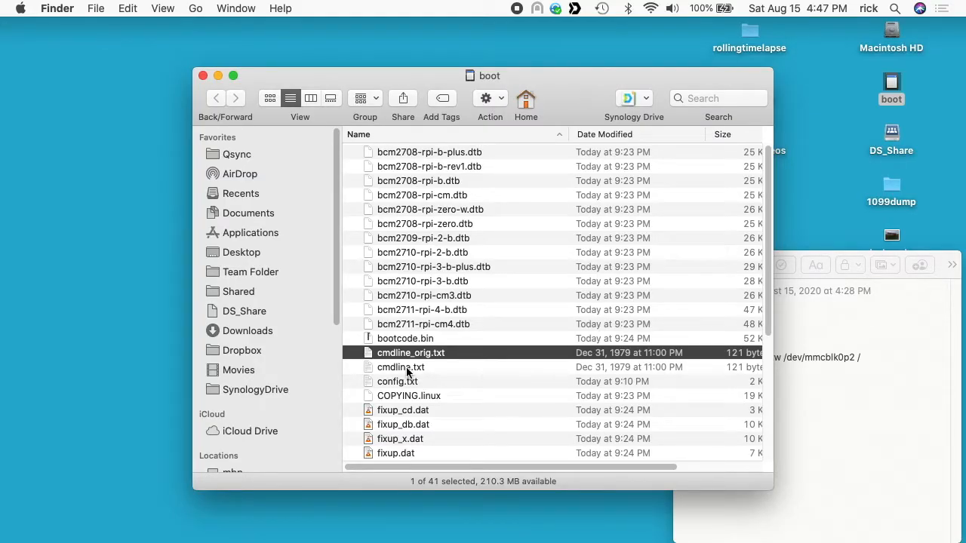
double_click(401, 367)
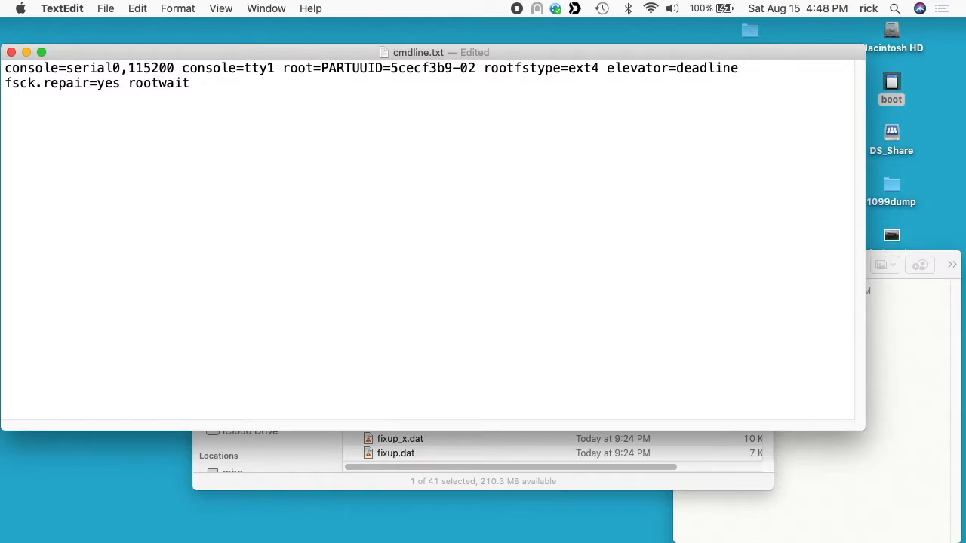
Append init=/bin/sh to the end of the boot command line in cmdline.txt
type("init=")
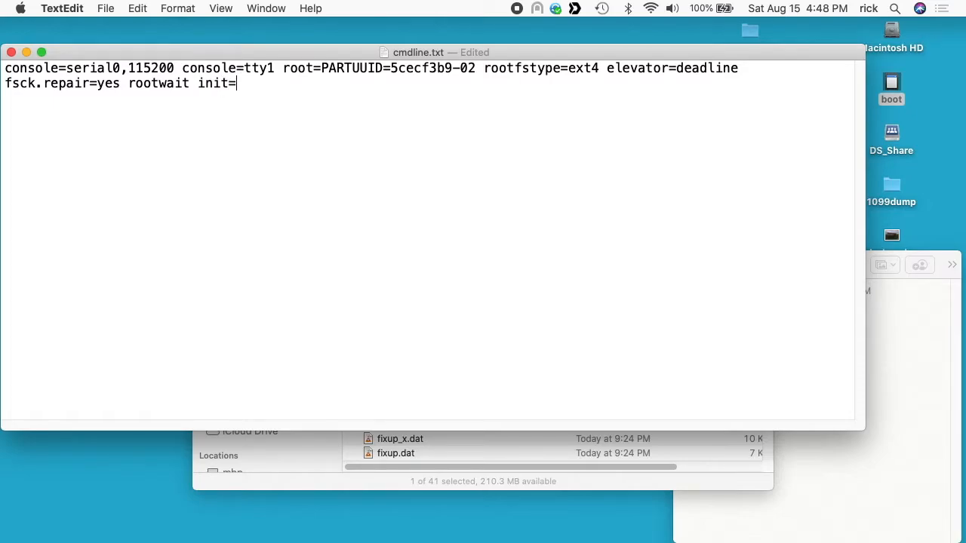
type("/bin/")
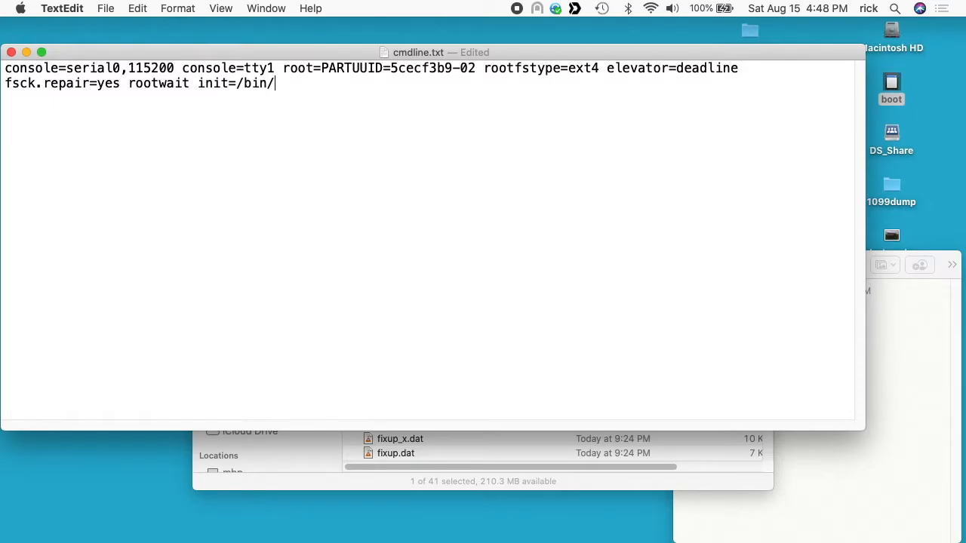
type("sh")
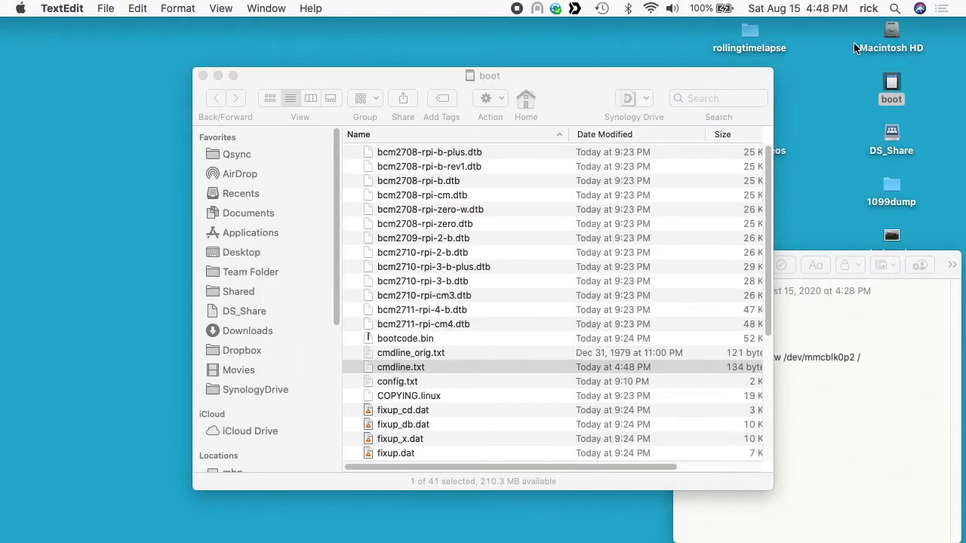
Eject the boot card from the Mac desktop so it can return to the Pi
right_click(891, 88)
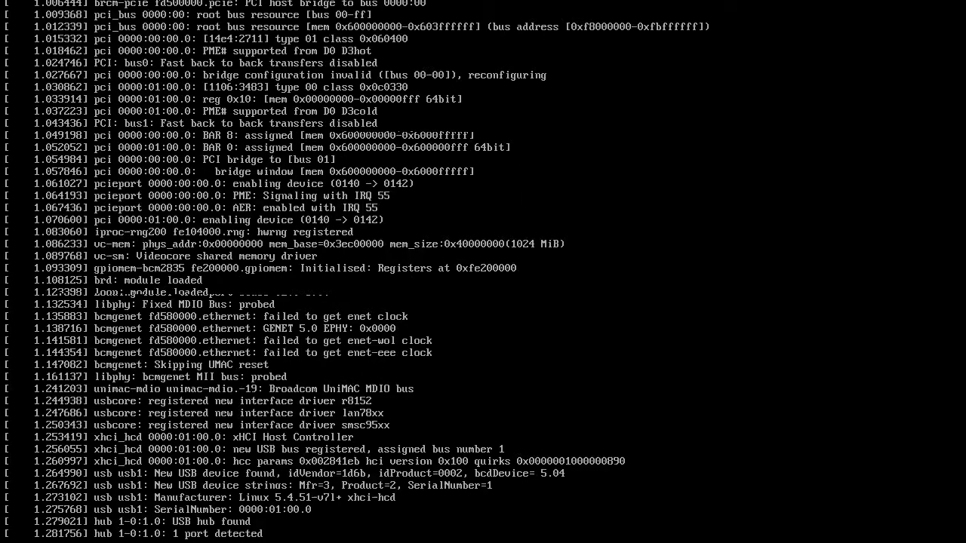
Run mount -o remount,rw /dev/mmcblk0p2 / at the root # prompt to make the root filesystem writable
scroll("down", 3)
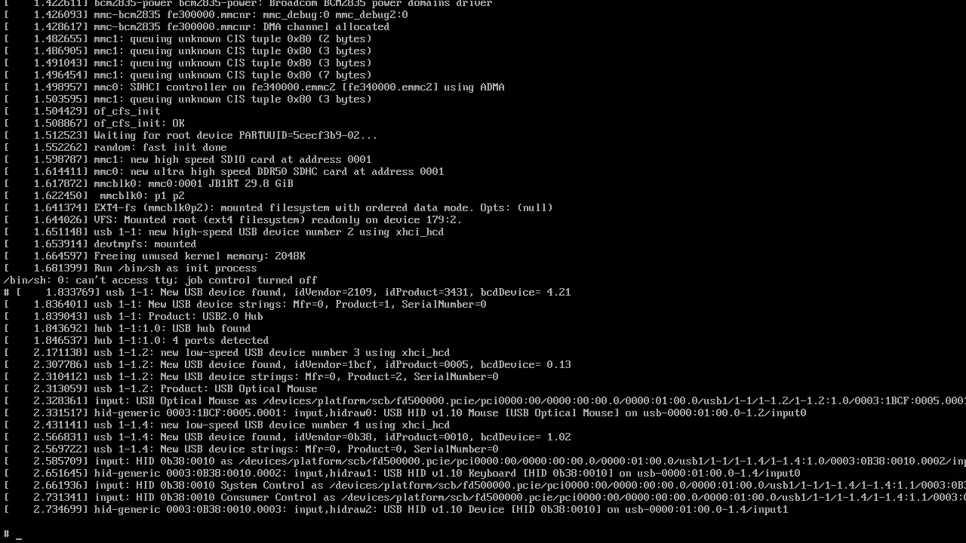
type("mount")
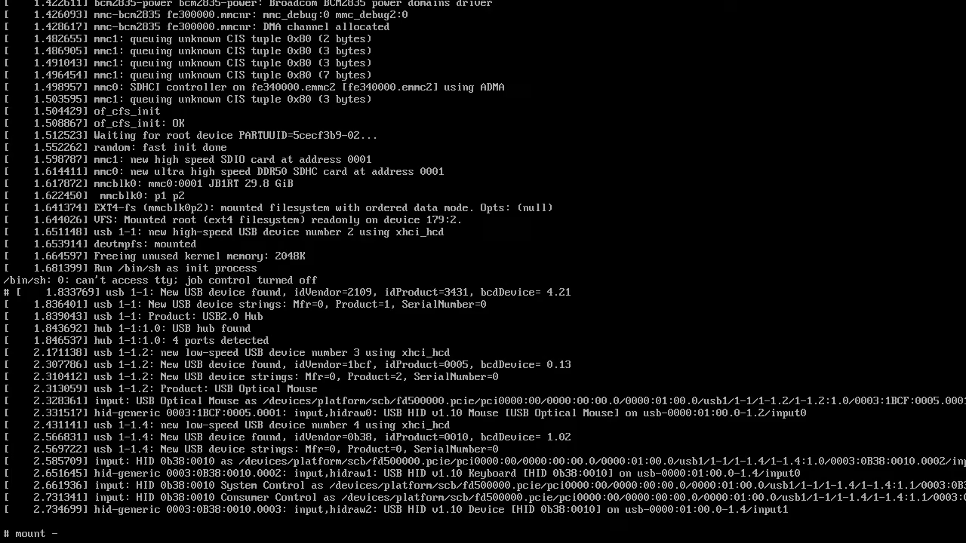
type("-o remount")
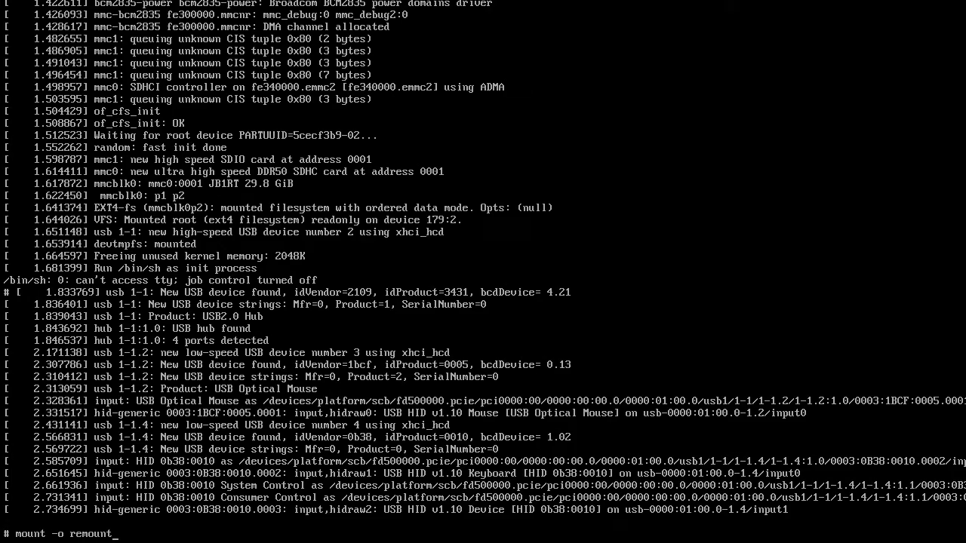
type("rw")
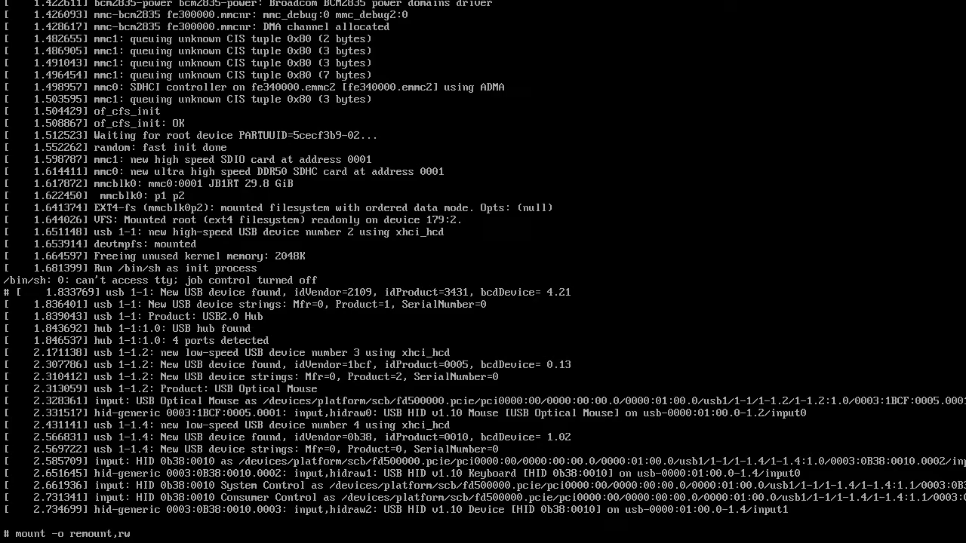
key("Return")
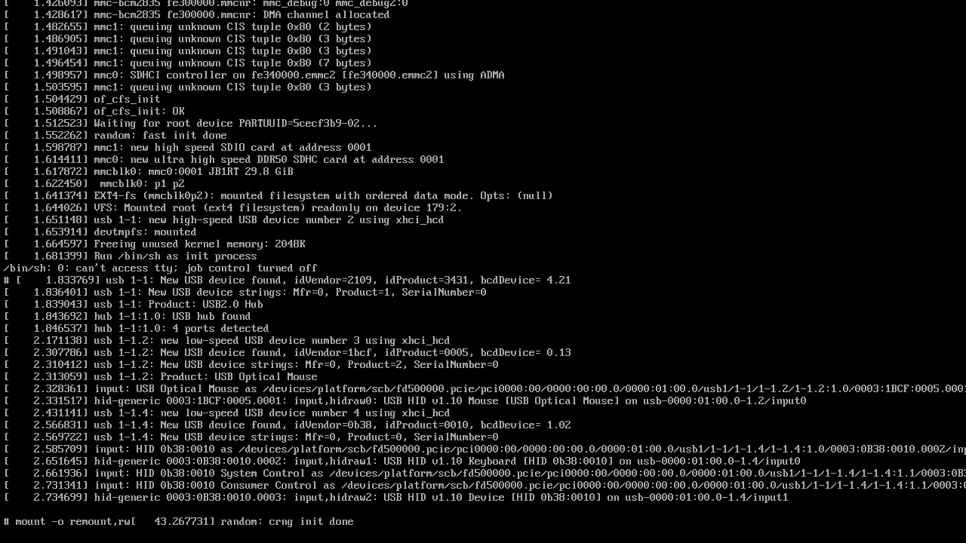
type("/dev")
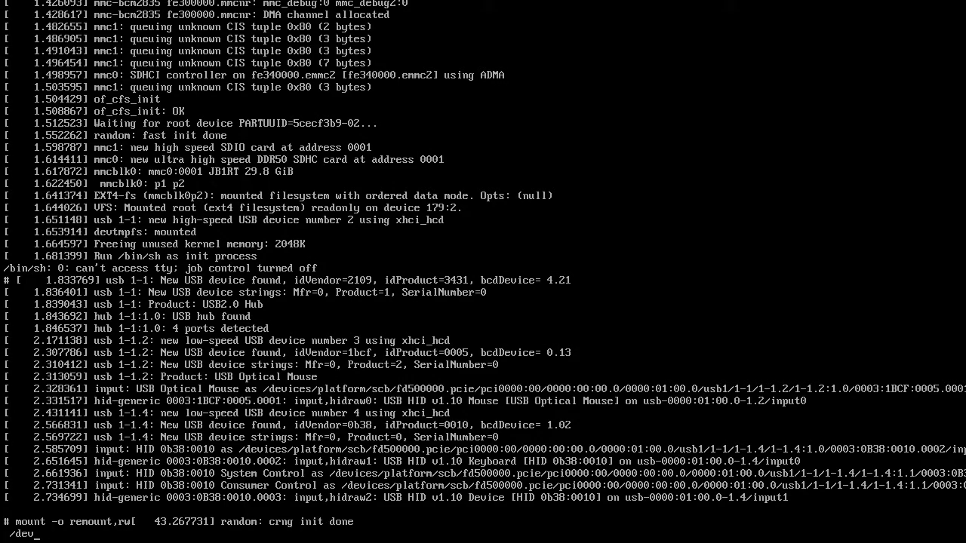
type("mmc")
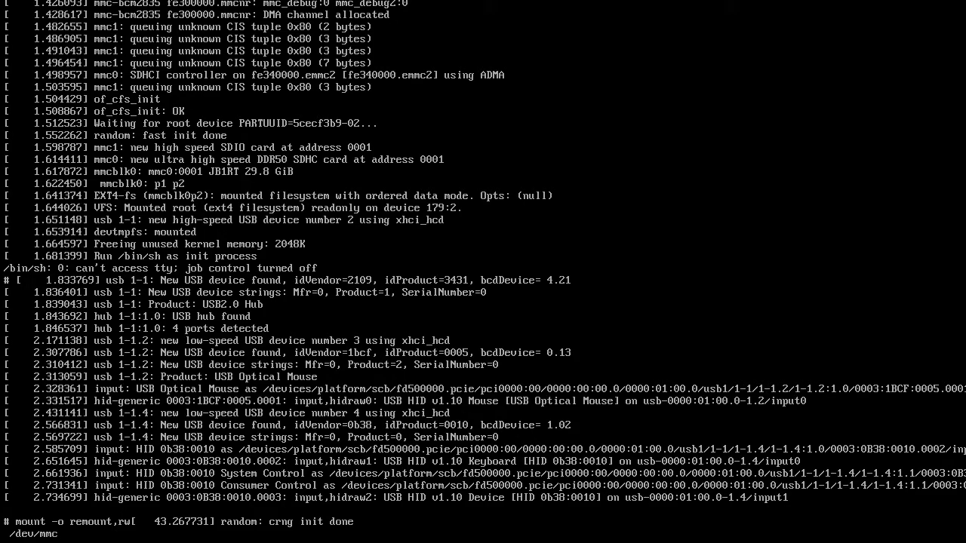
type("blk0p2 /")
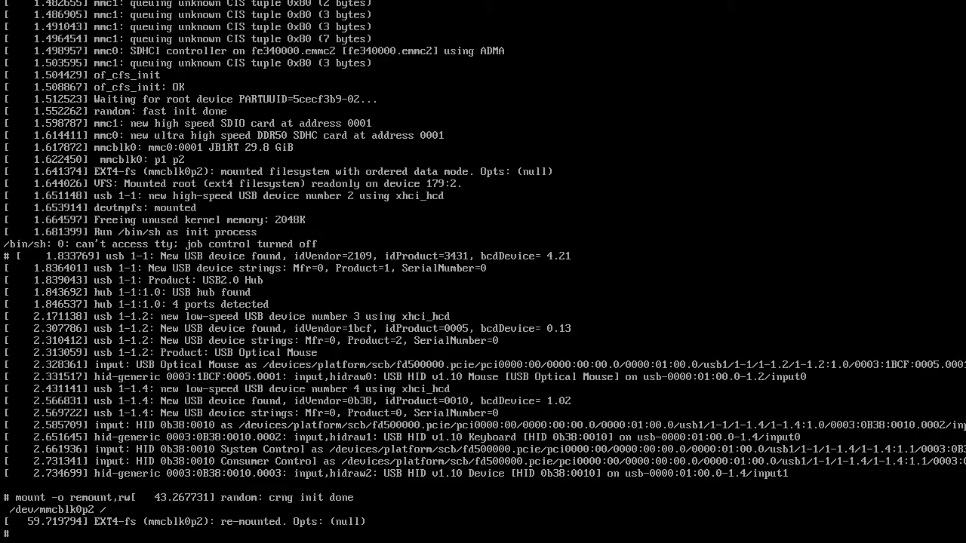
Run passwd pi and enter the new password twice until the success message appears
type("passwd")
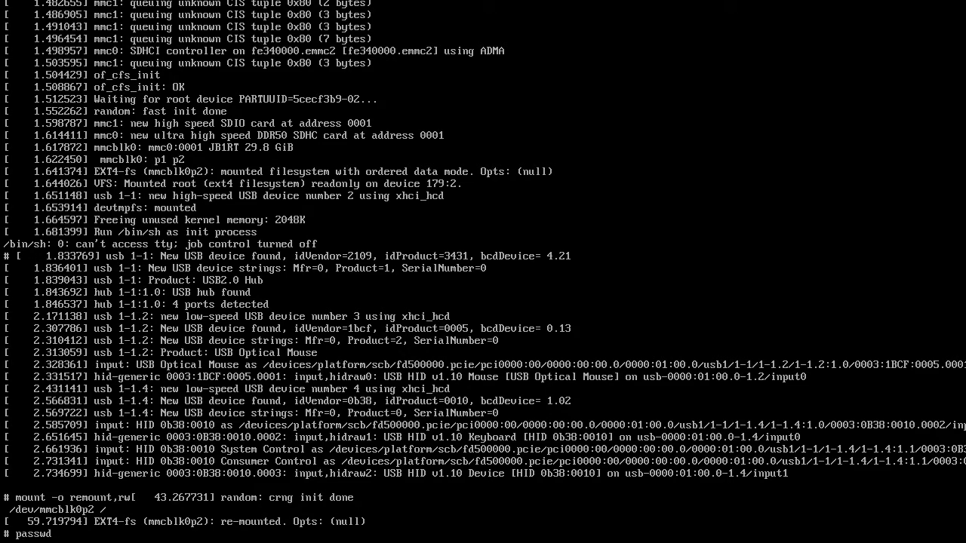
type("p")
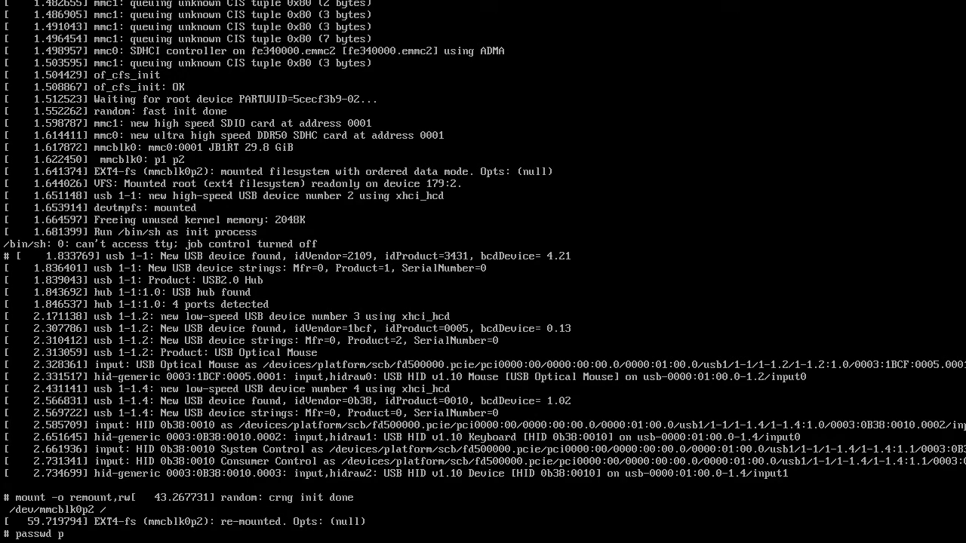
type("i")
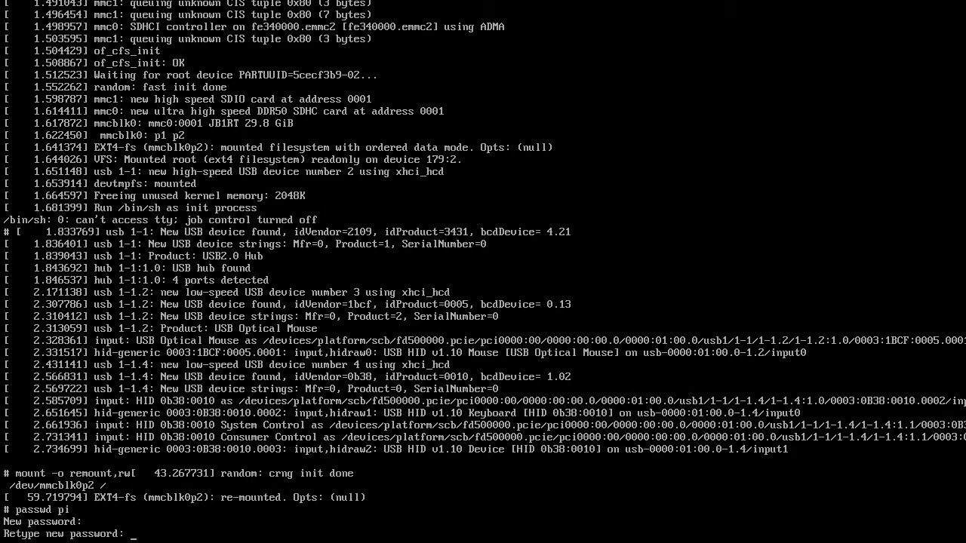
key("Return")
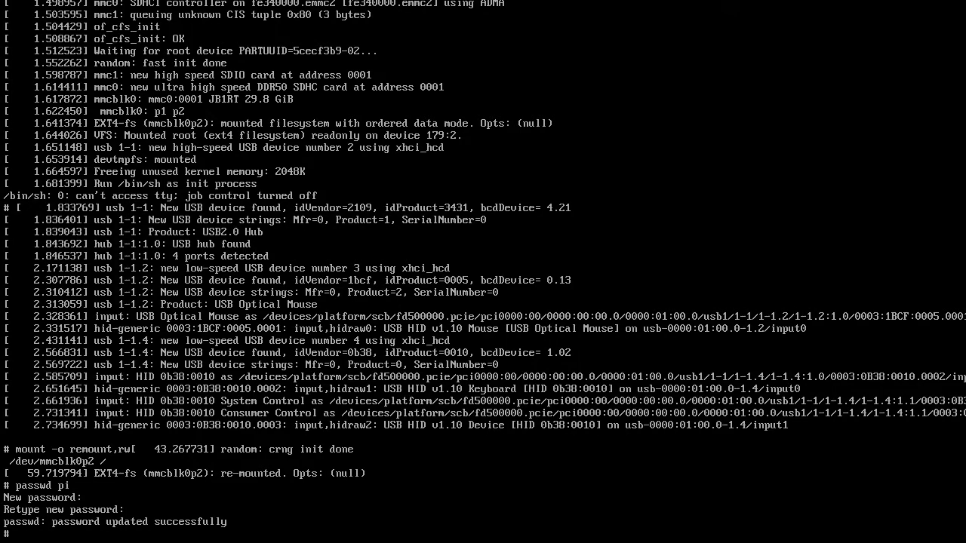
Run sync to flush the password change to the SD card
type("sync")
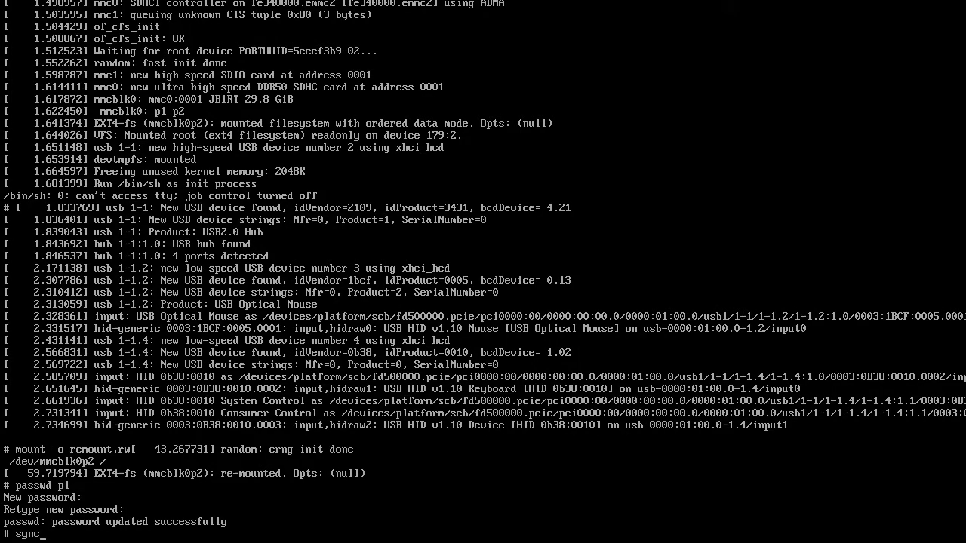
key("Return")
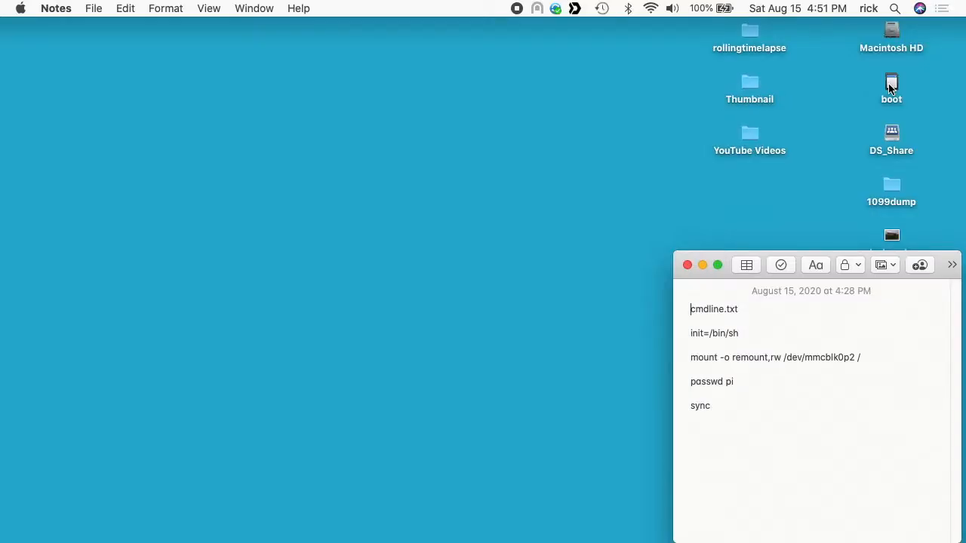
Rename the edited file to cmdline_sh.txt, restore cmdline_orig.txt as cmdline.txt, and eject the boot card
double_click(891, 85)
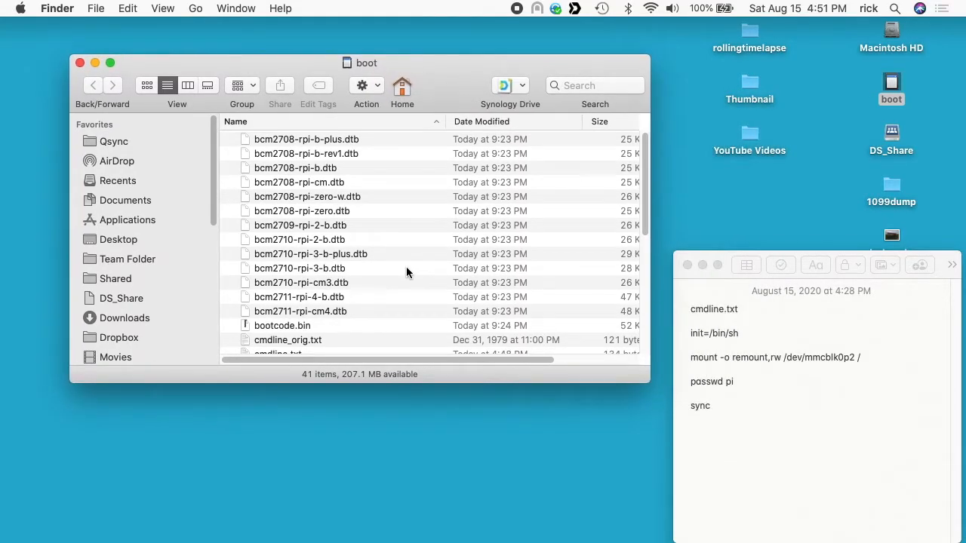
scroll("down", 3)
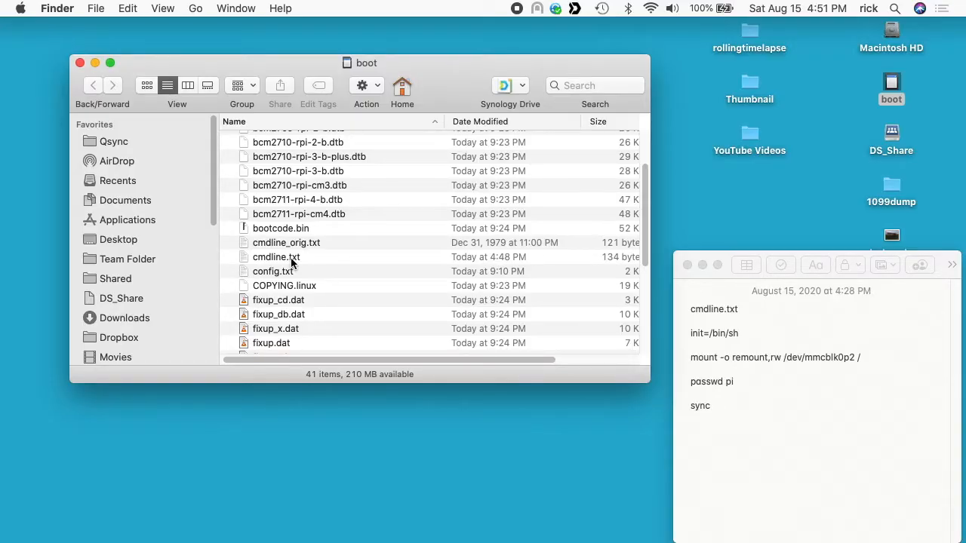
left_click(274, 257)
type("_sh")
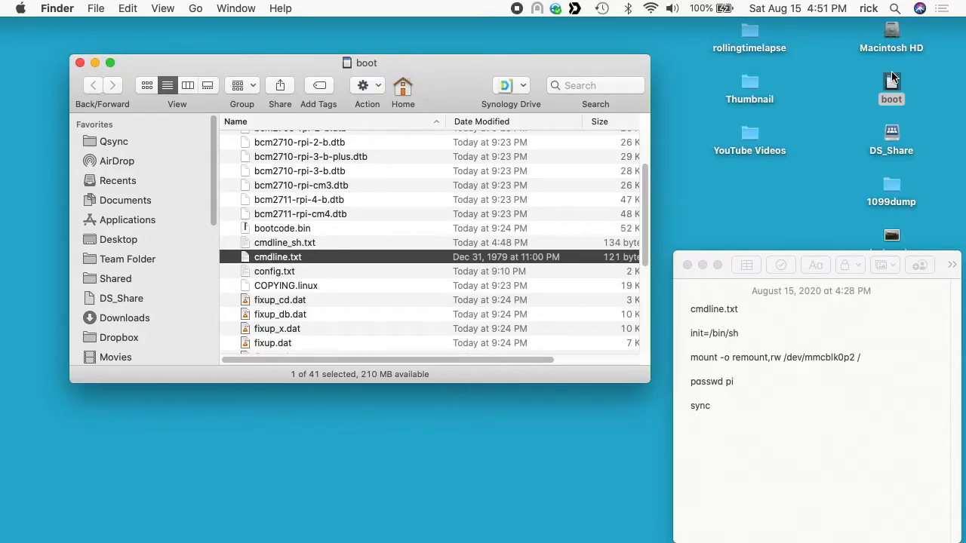
right_click(890, 86)
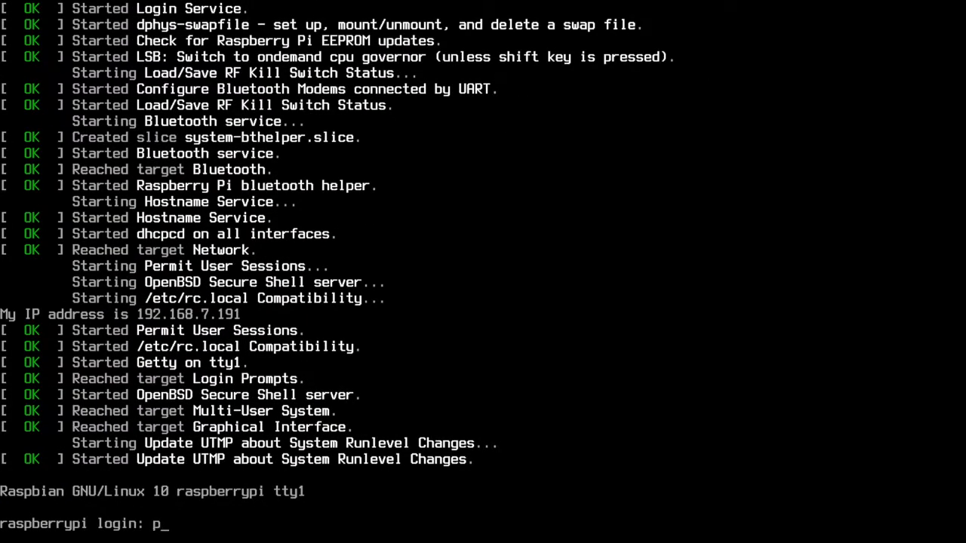
Log in as pi with the new password and reach the $ prompt, typing sync there
type("i")
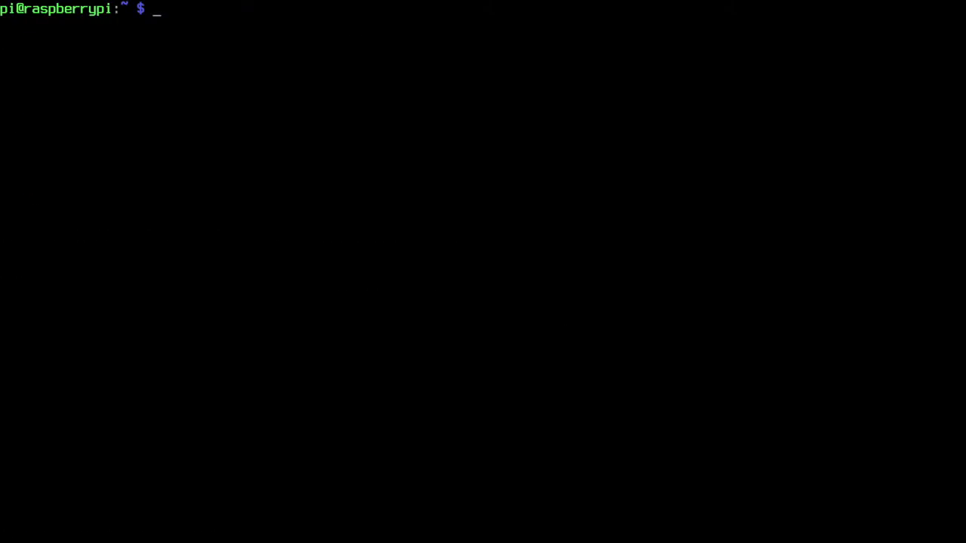
type("sync")
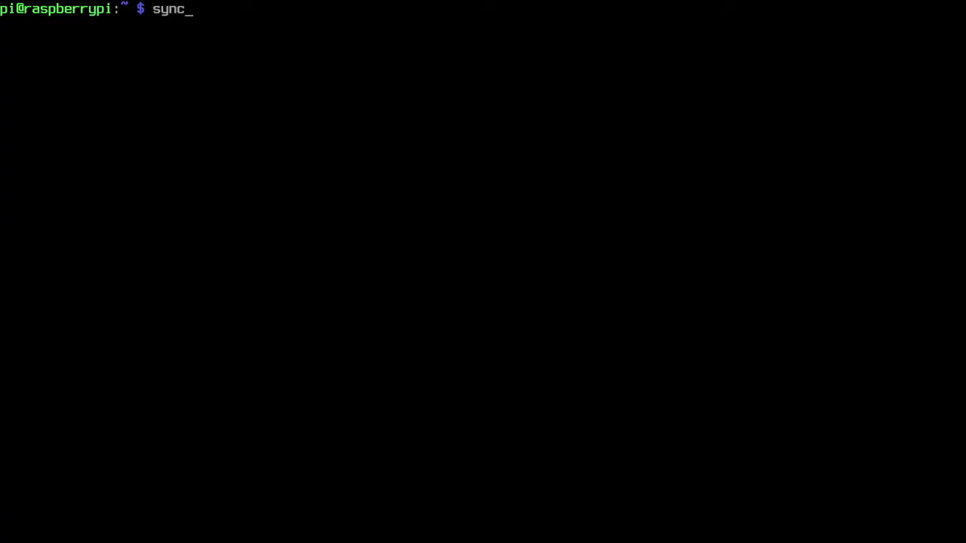